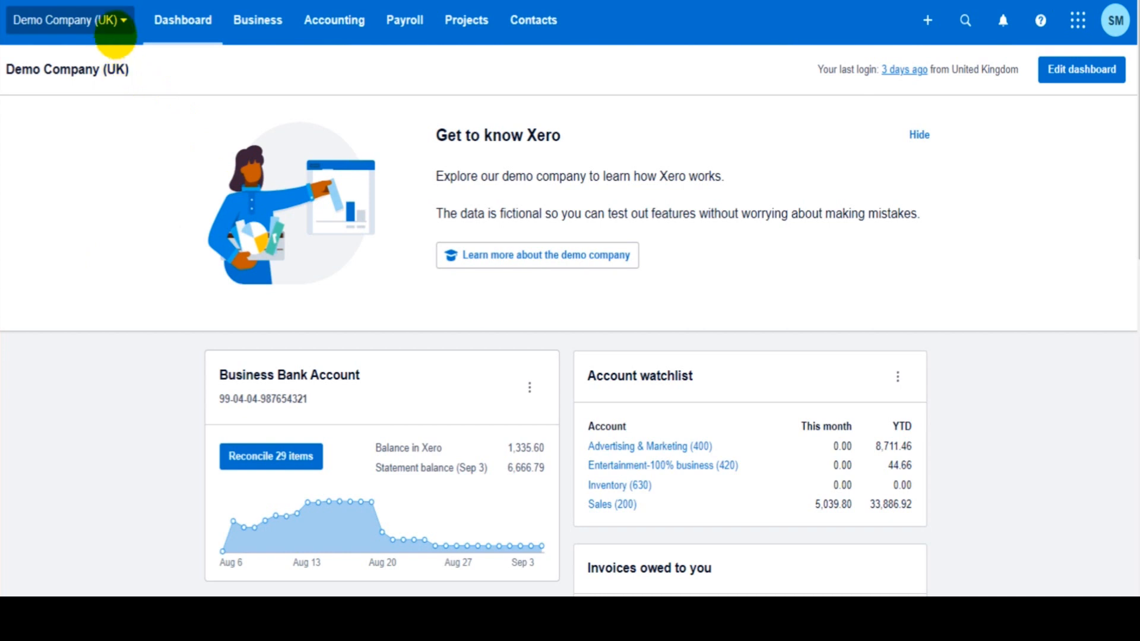
Go to Organisation settings for Demo Company (UK) from the organisation menu.
{"action": "left_click", "coordinate": [69, 20]}
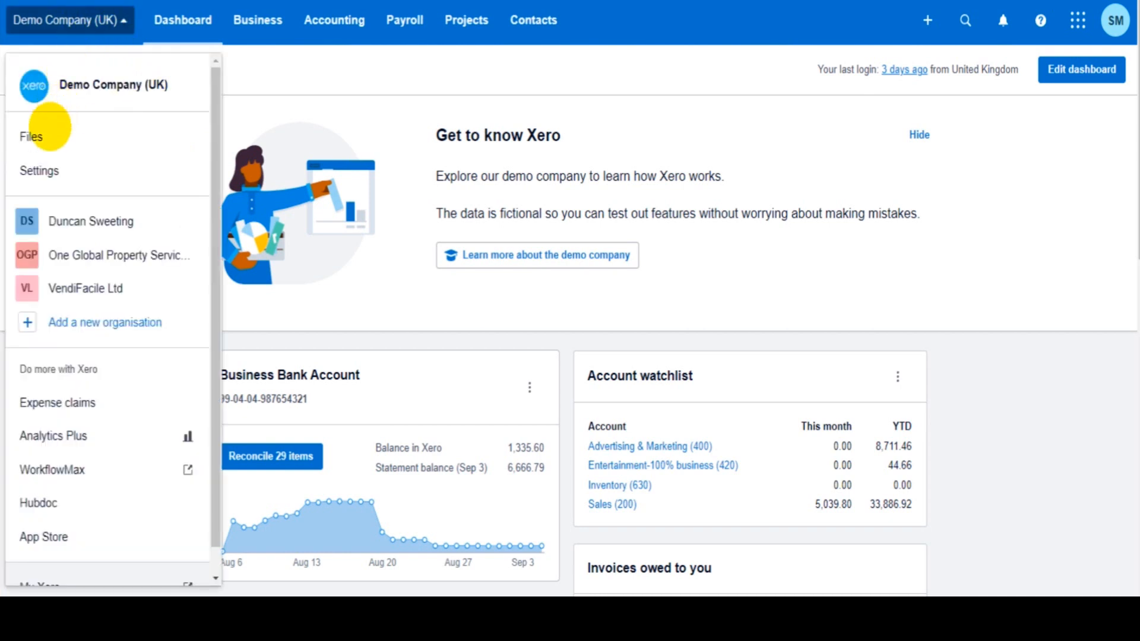
{"action": "left_click", "coordinate": [38, 170]}
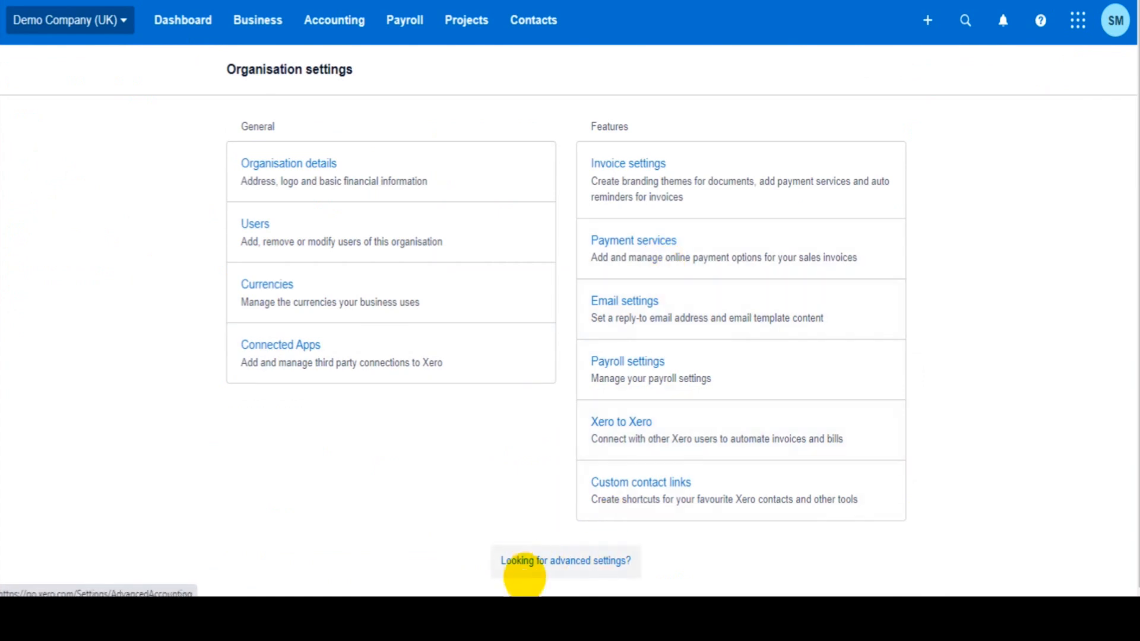
{"action": "mouse_move", "coordinate": [575, 561]}
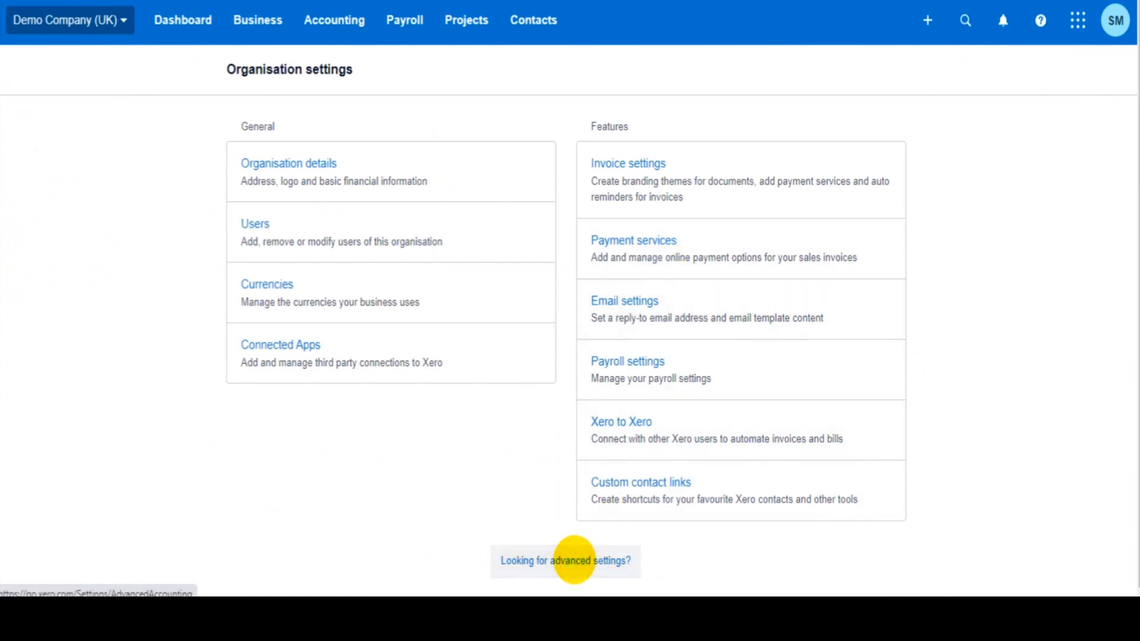
Go to Advanced accounting via the 'Looking for advanced settings?' link.
{"action": "left_click", "coordinate": [565, 560]}
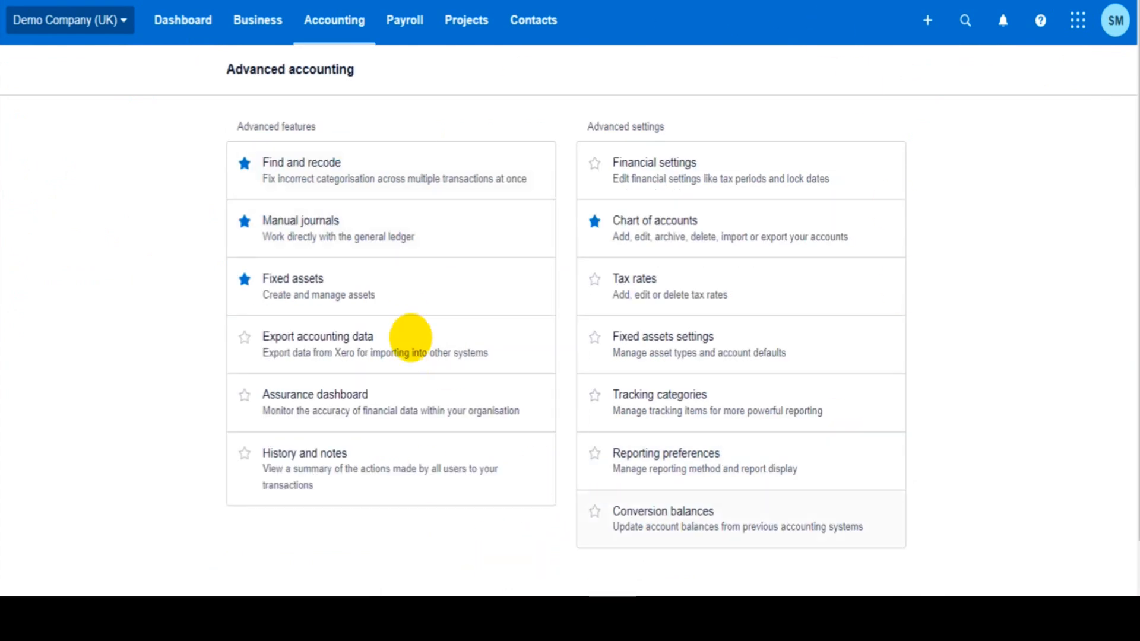
{"action": "mouse_move", "coordinate": [316, 237]}
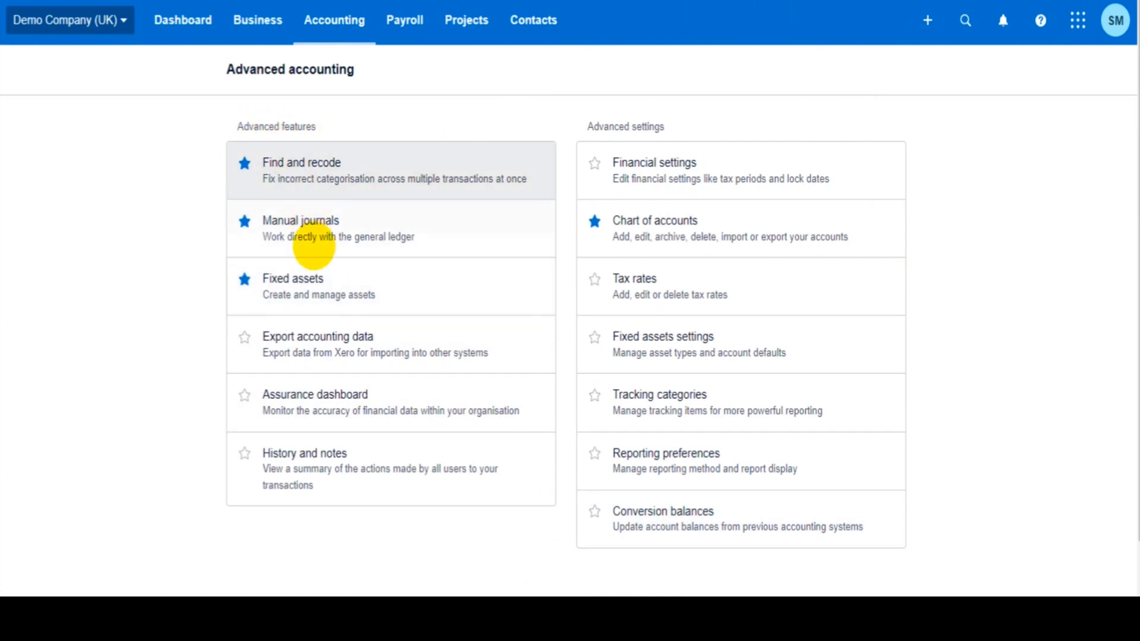
{"action": "mouse_move", "coordinate": [304, 468]}
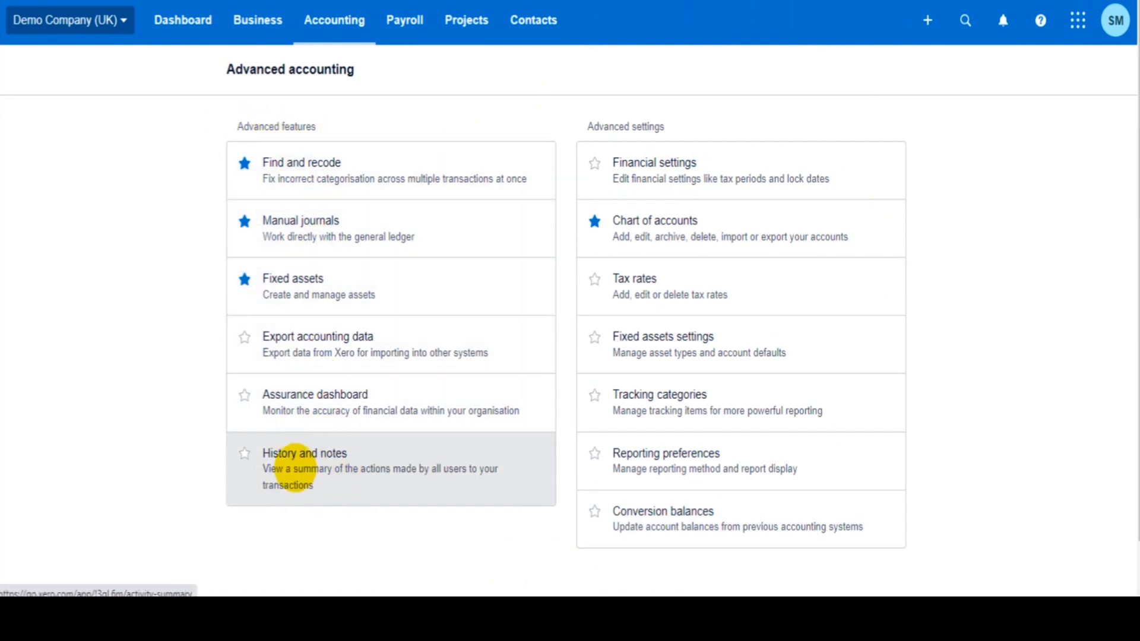
{"action": "mouse_move", "coordinate": [320, 452]}
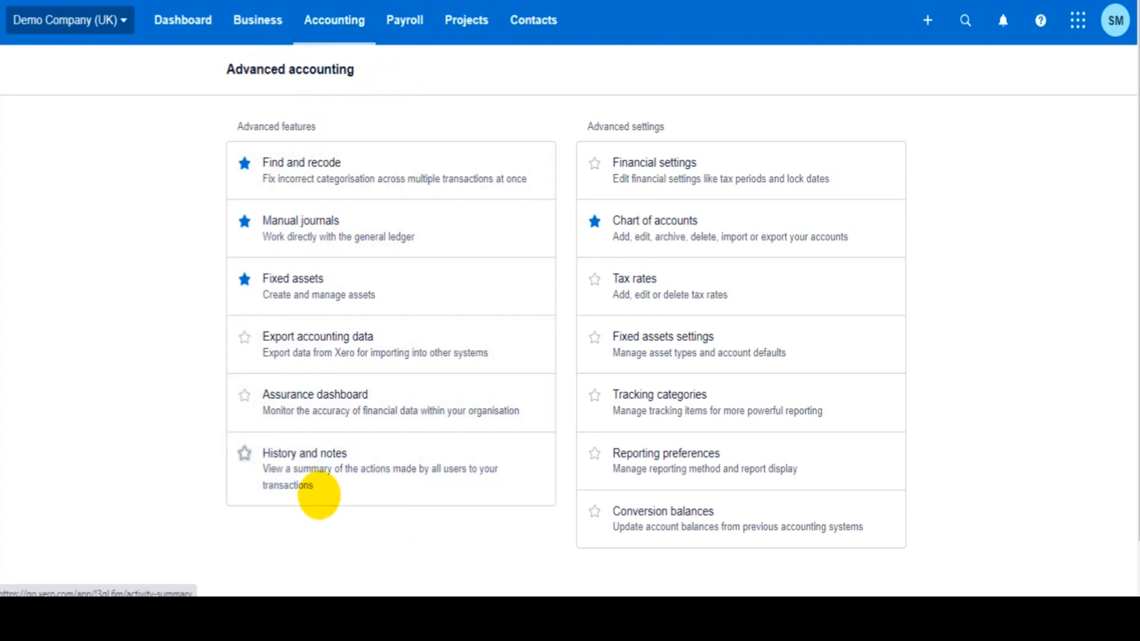
Show the History and notes log with five contact-creation entries for 28 Aug–4 Sept 2023.
{"action": "left_click", "coordinate": [304, 452]}
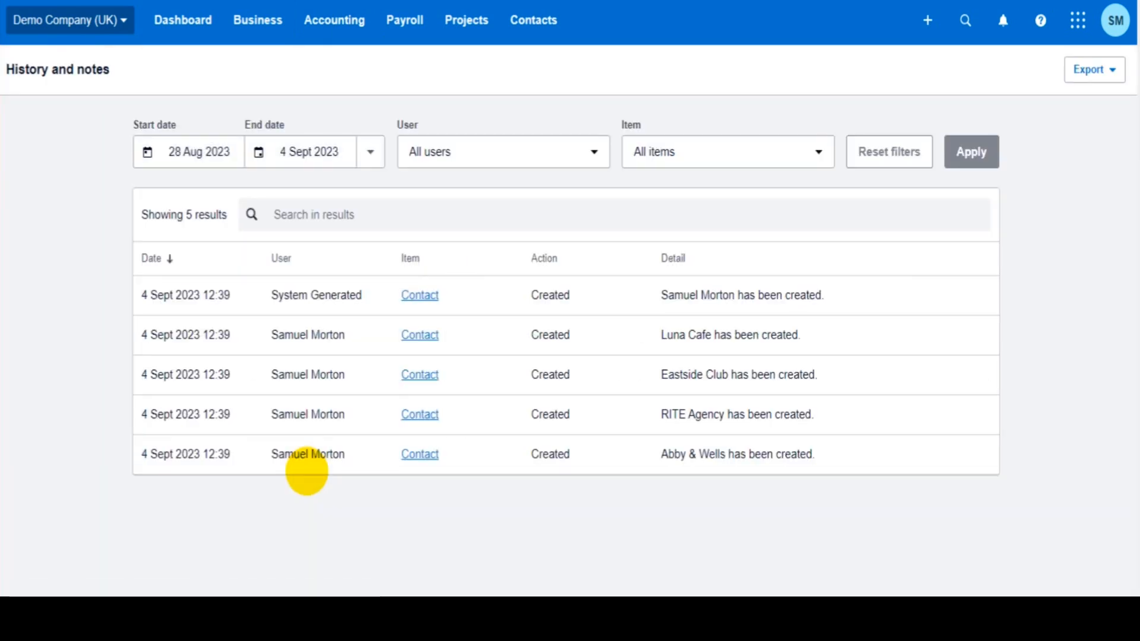
{"action": "mouse_move", "coordinate": [216, 246]}
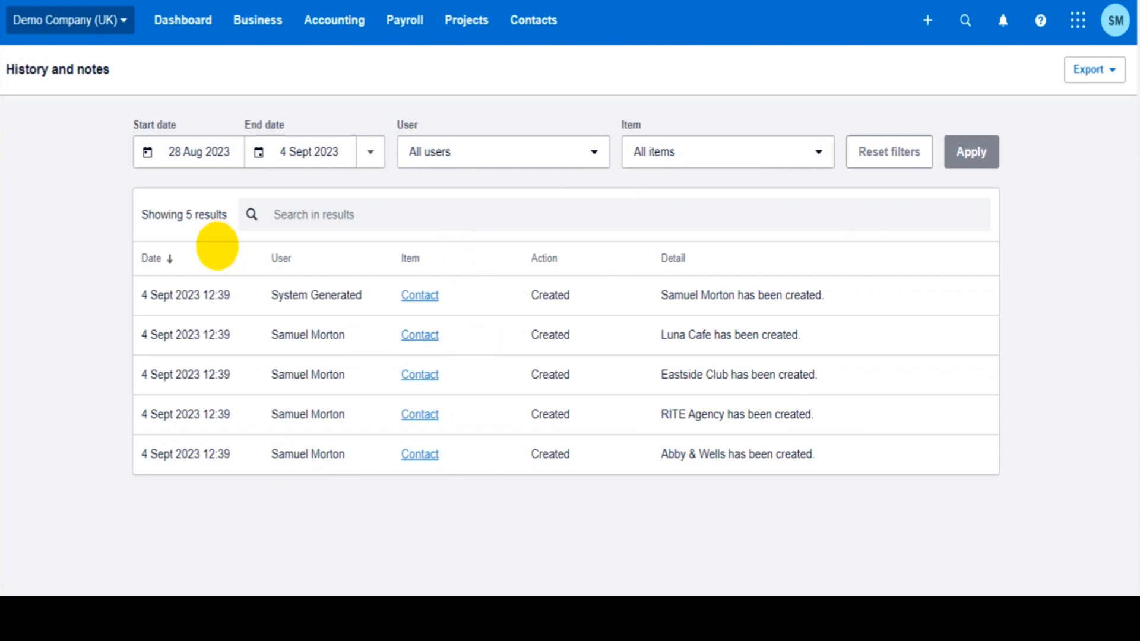
{"action": "left_click", "coordinate": [189, 152]}
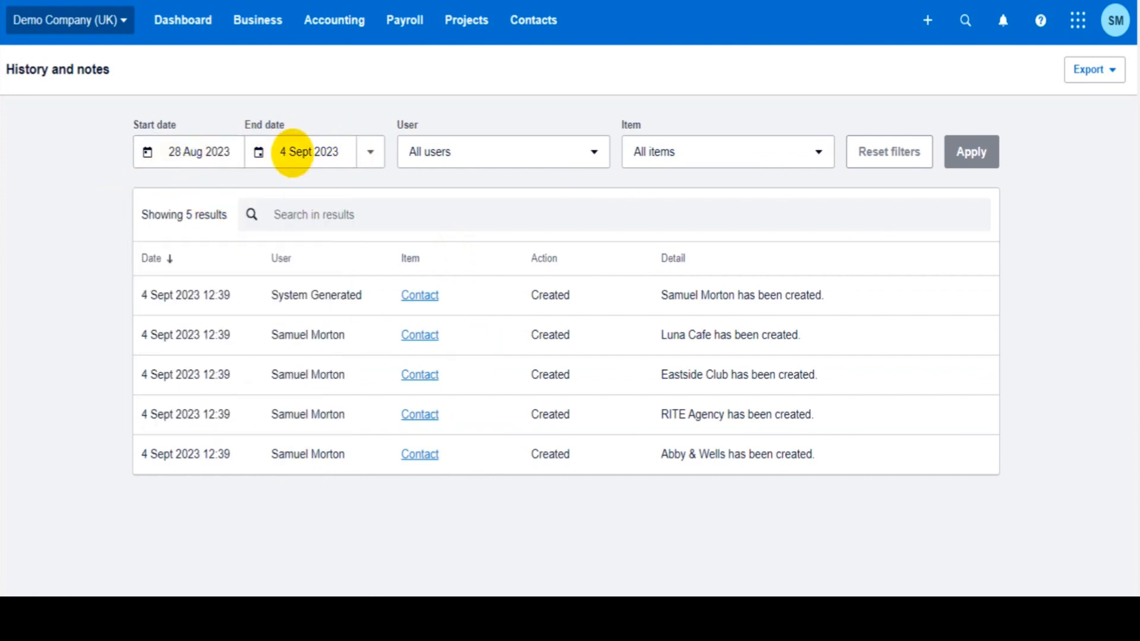
{"action": "mouse_move", "coordinate": [760, 517]}
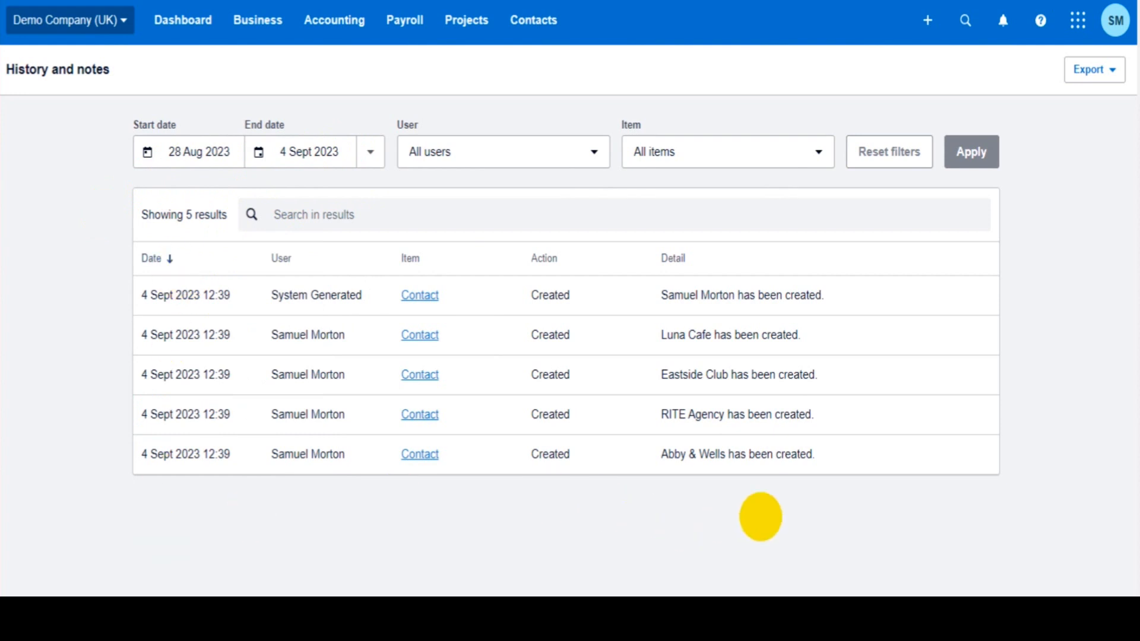
{"action": "mouse_move", "coordinate": [684, 318]}
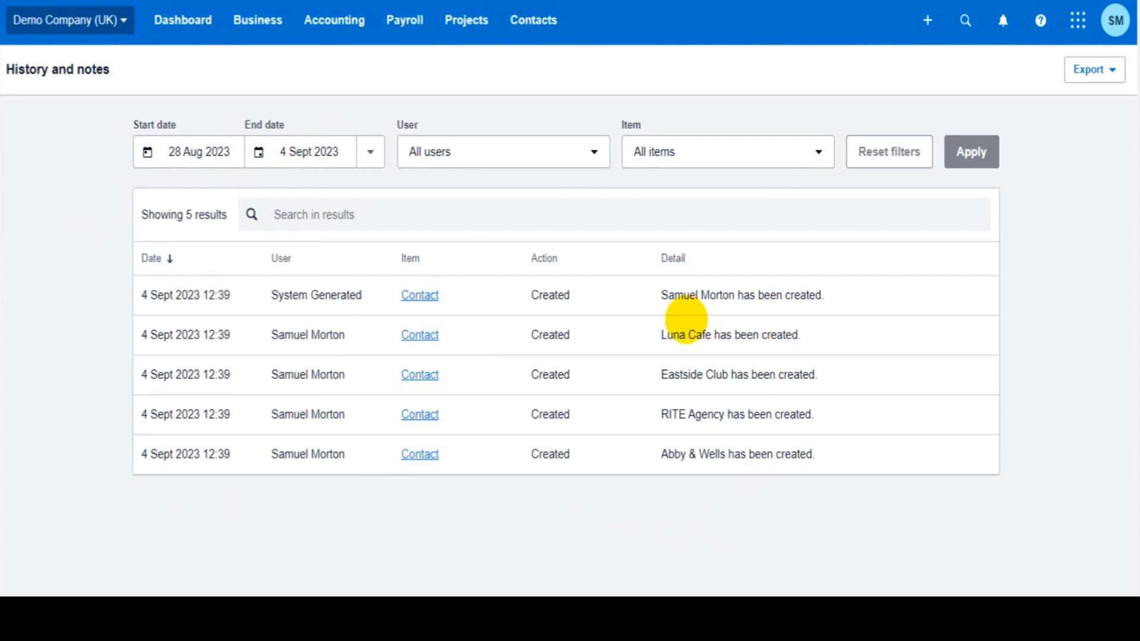
{"action": "mouse_move", "coordinate": [672, 374]}
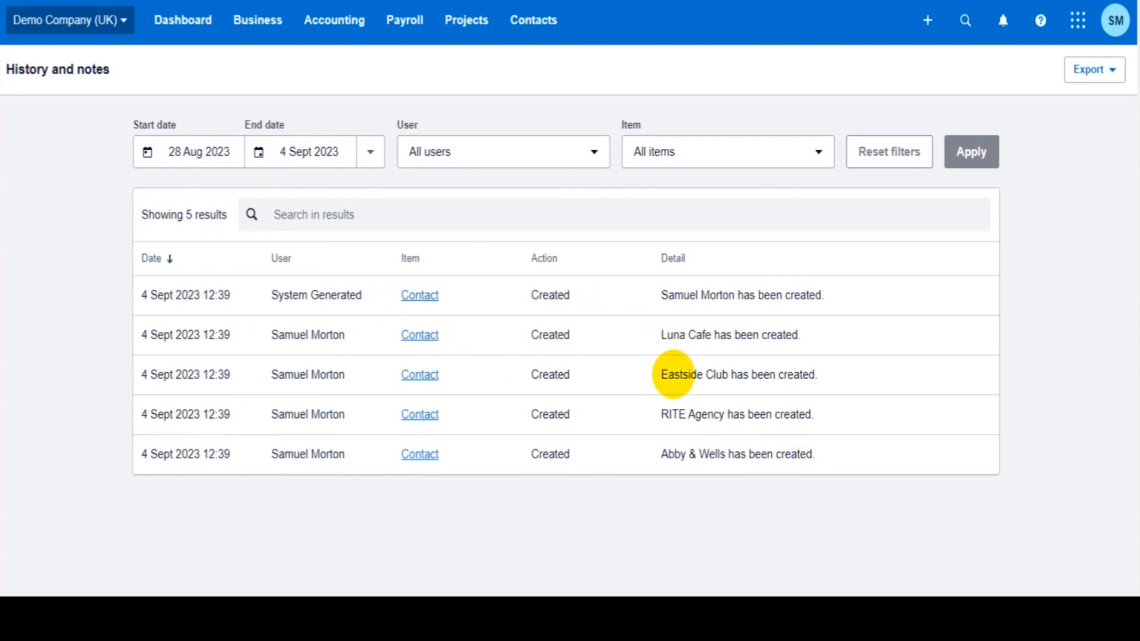
{"action": "mouse_move", "coordinate": [270, 335]}
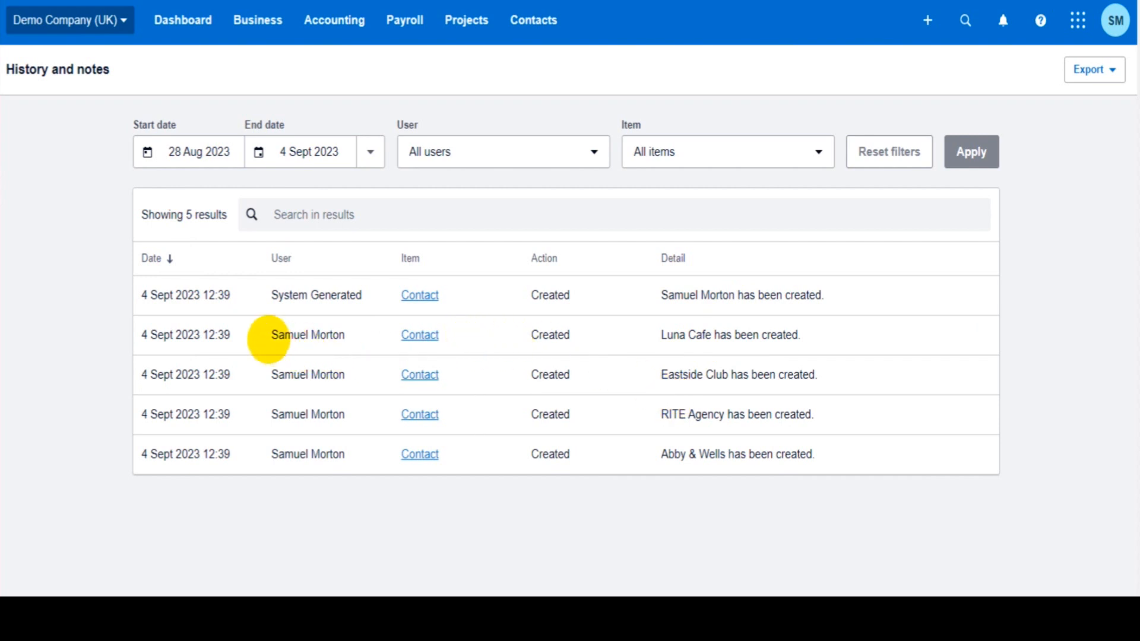
{"action": "double_click", "coordinate": [307, 374]}
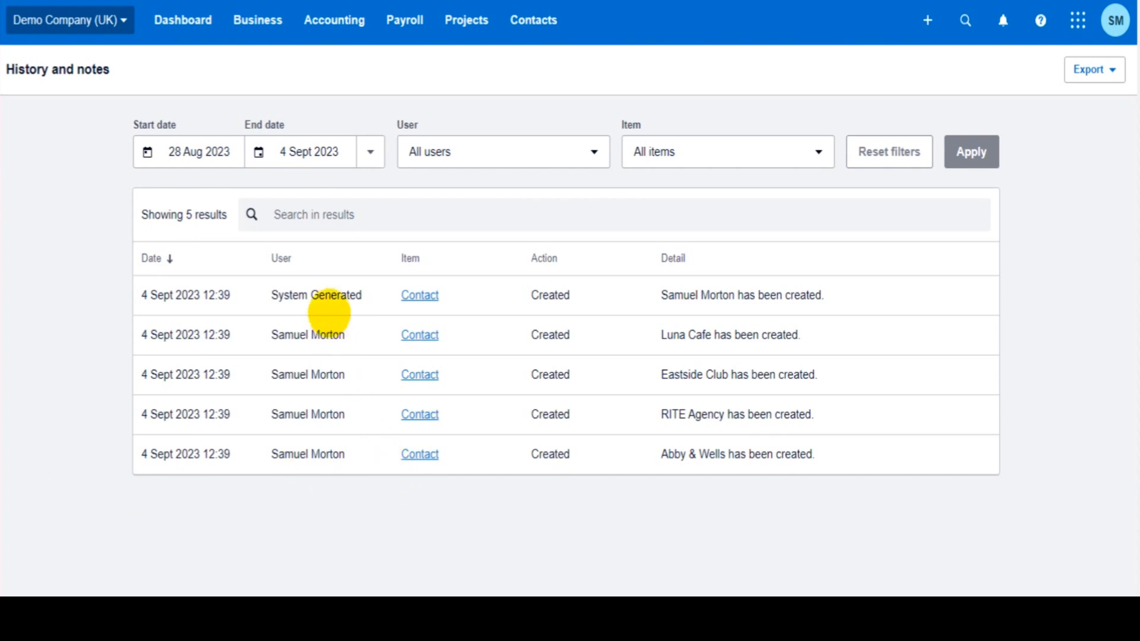
{"action": "mouse_move", "coordinate": [215, 374]}
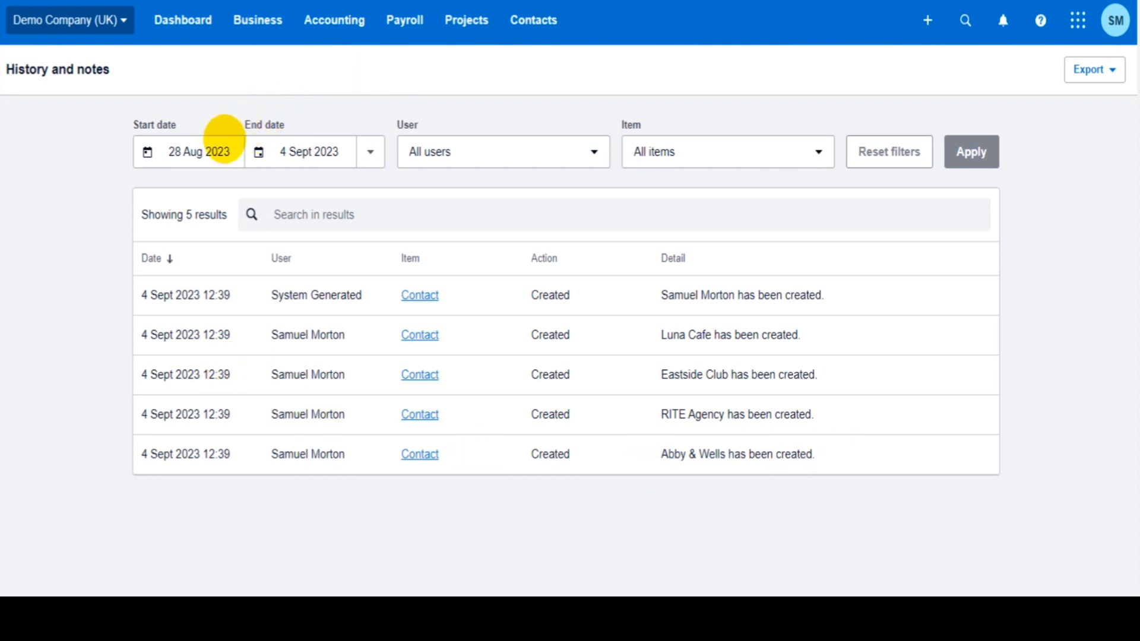
{"action": "left_click", "coordinate": [501, 151]}
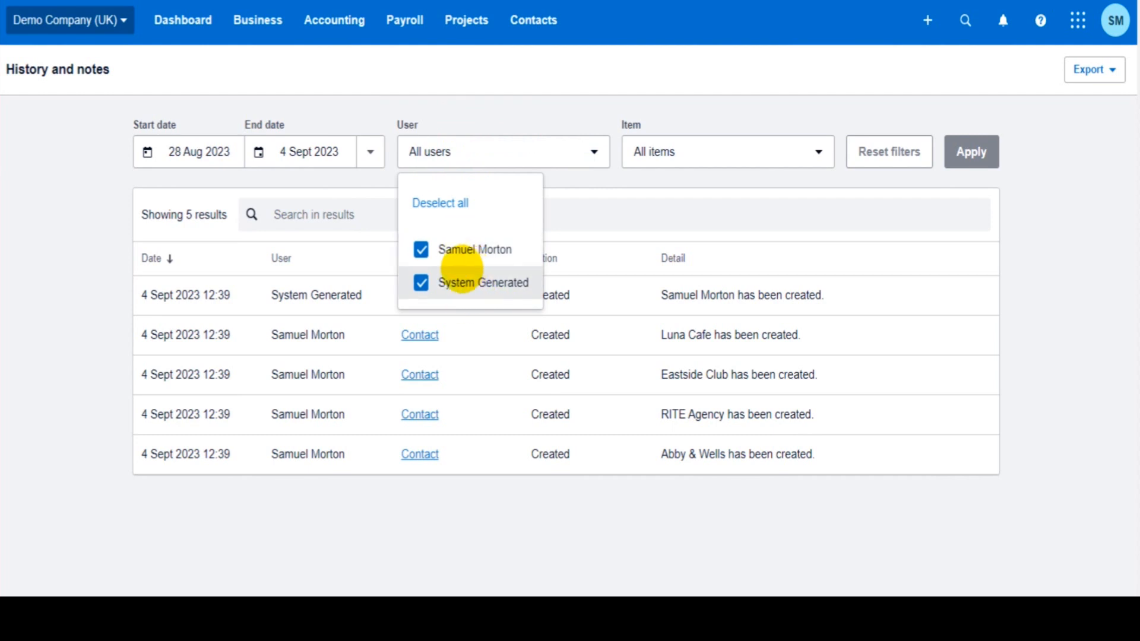
{"action": "mouse_move", "coordinate": [493, 152]}
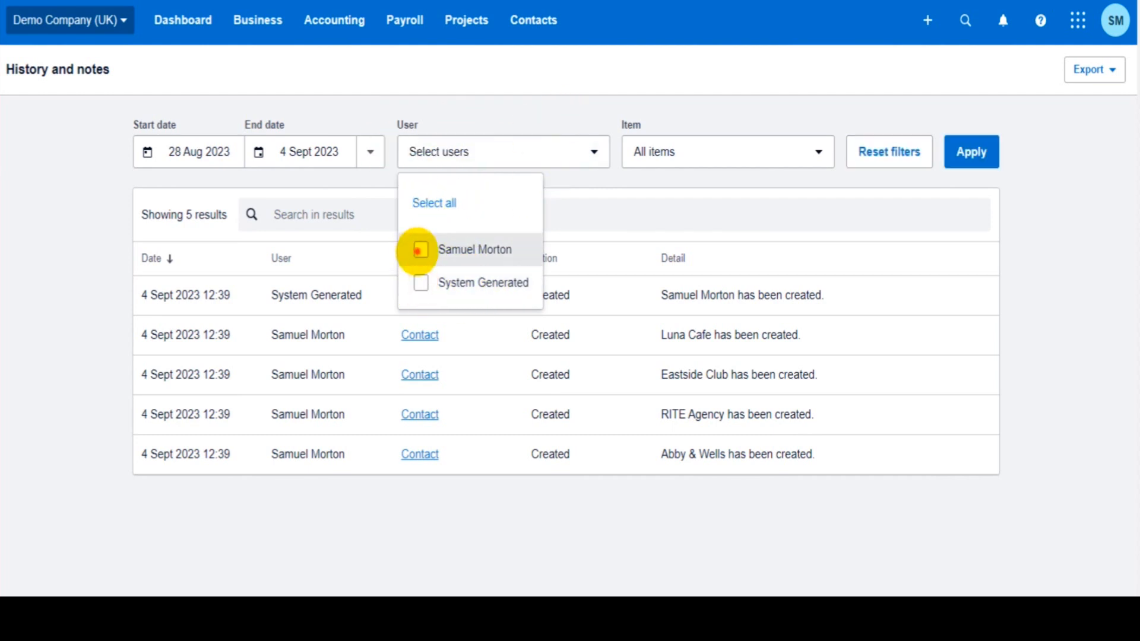
{"action": "left_click", "coordinate": [420, 250]}
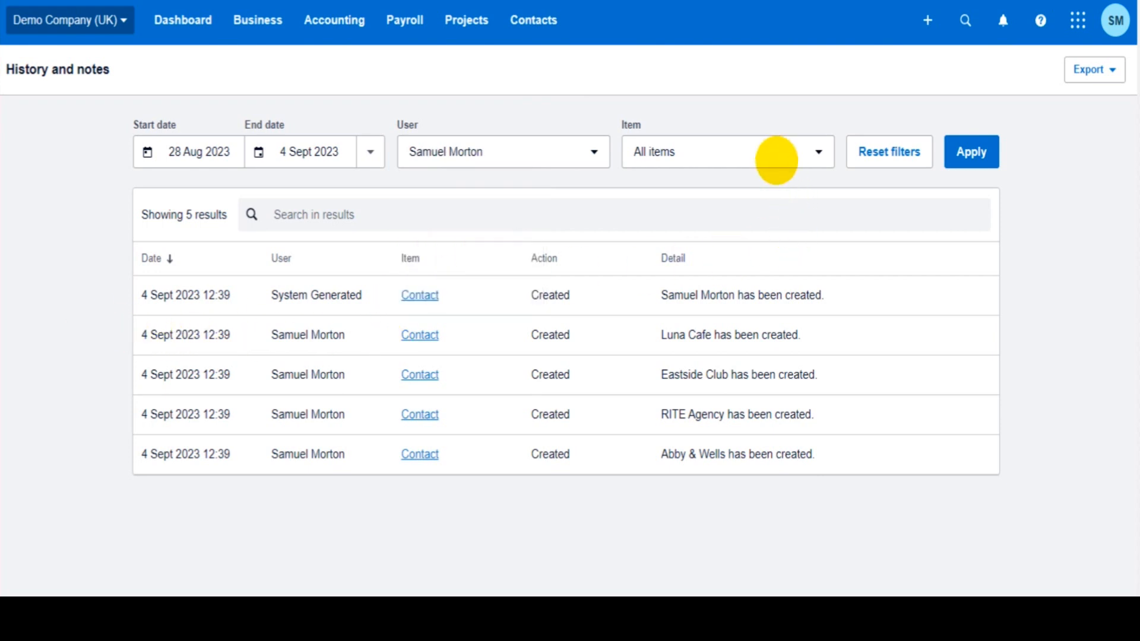
{"action": "left_click", "coordinate": [817, 152]}
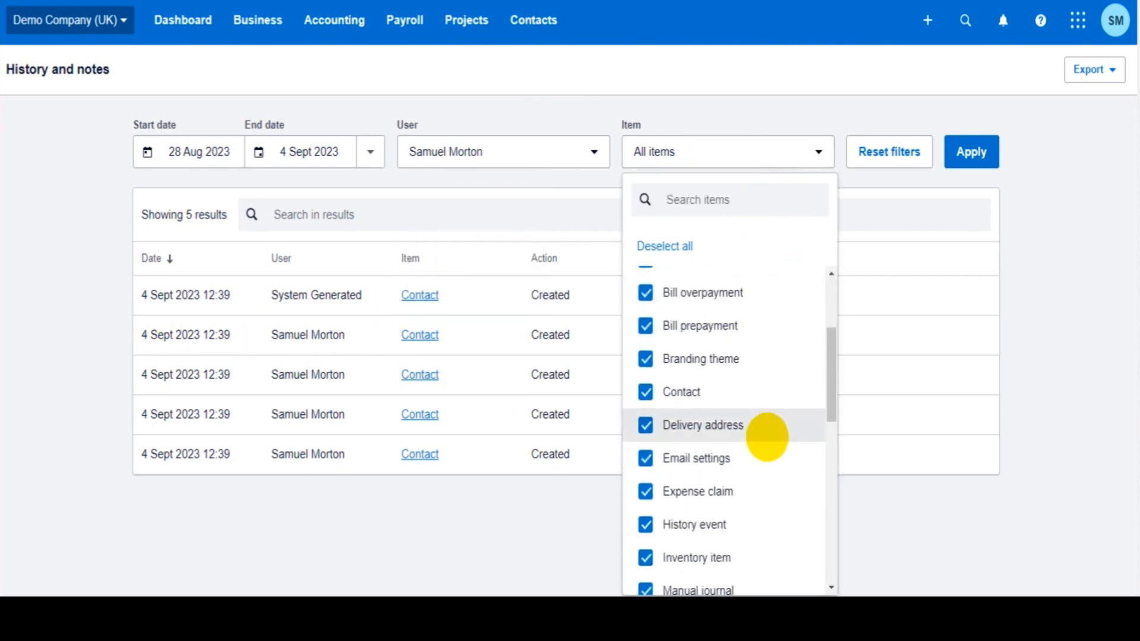
{"action": "scroll", "scroll_direction": "up", "scroll_amount": 3}
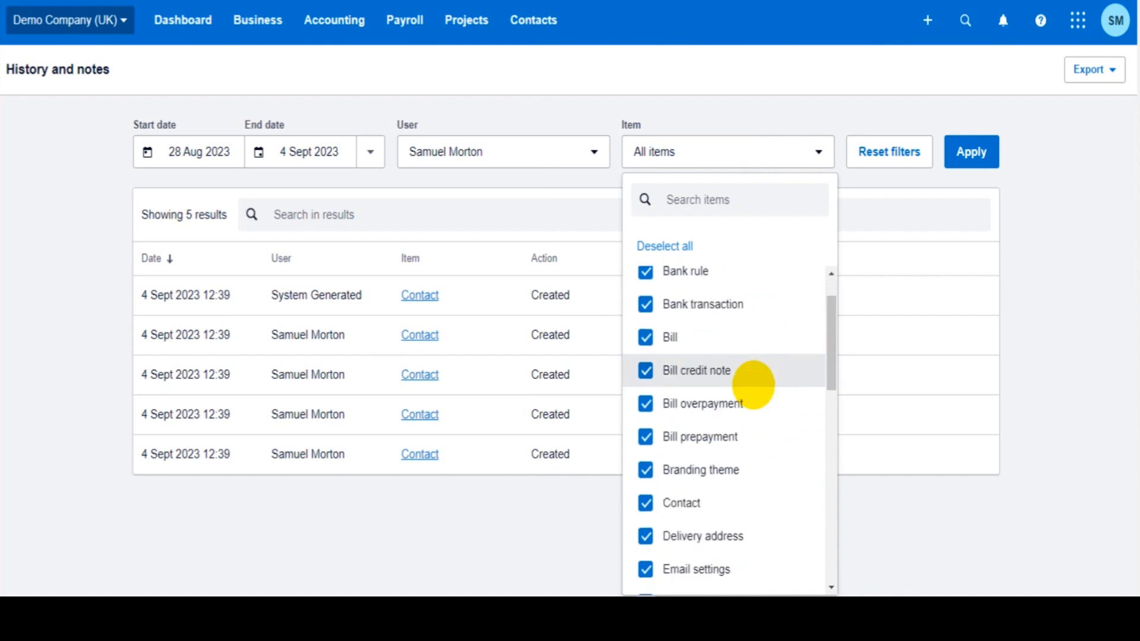
{"action": "scroll", "scroll_direction": "down", "scroll_amount": 3}
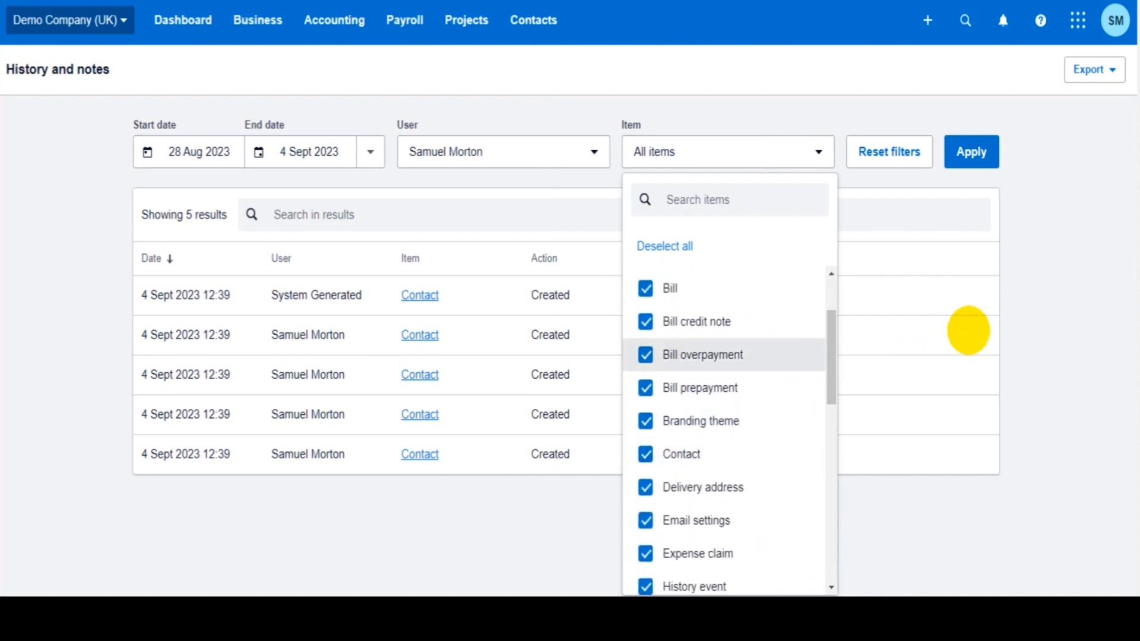
{"action": "left_click", "coordinate": [970, 151]}
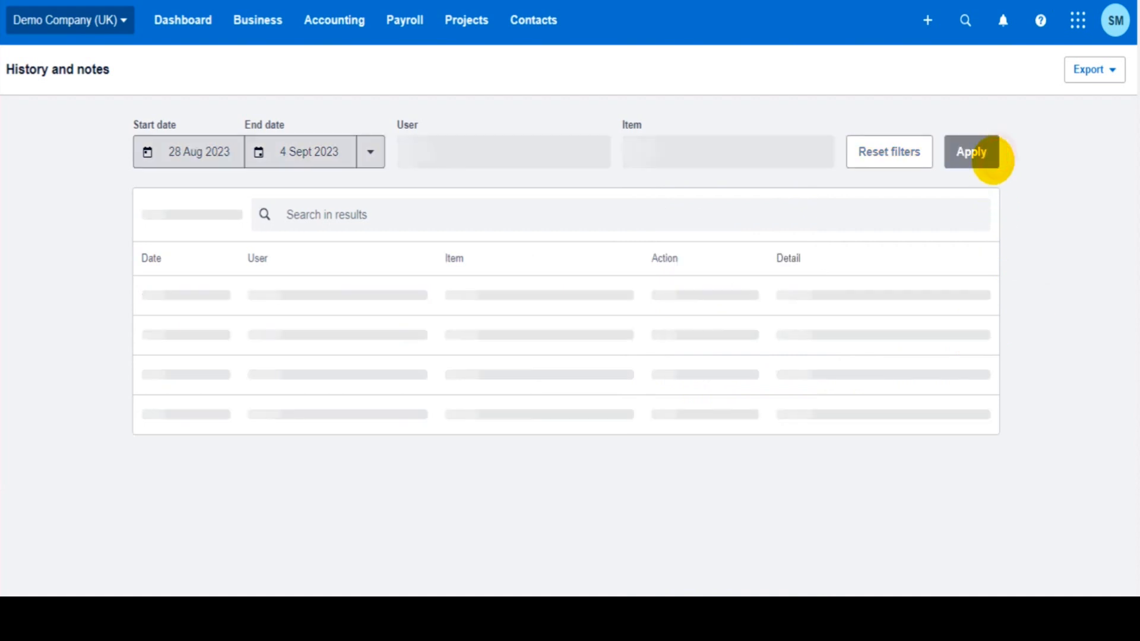
{"action": "left_click", "coordinate": [971, 151]}
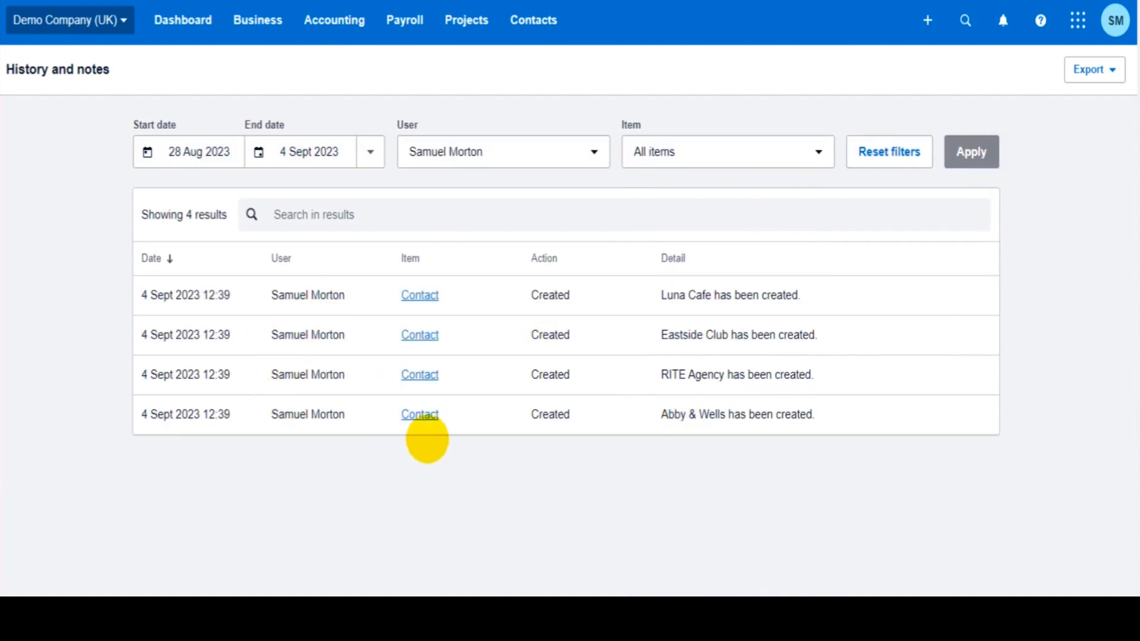
{"action": "mouse_move", "coordinate": [280, 458]}
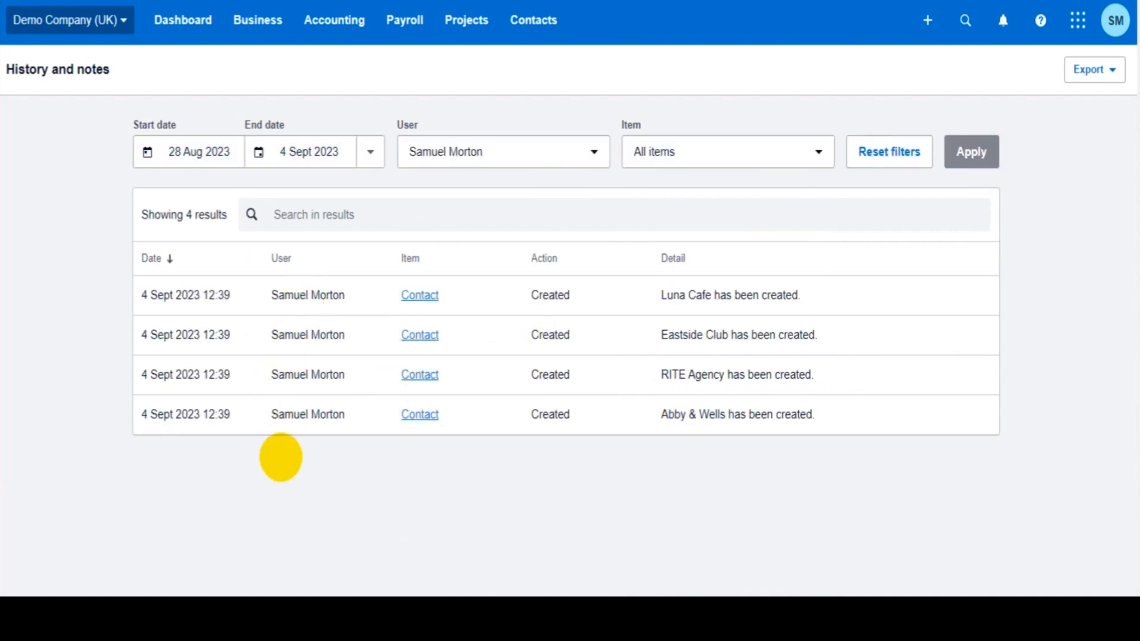
{"action": "mouse_move", "coordinate": [371, 343]}
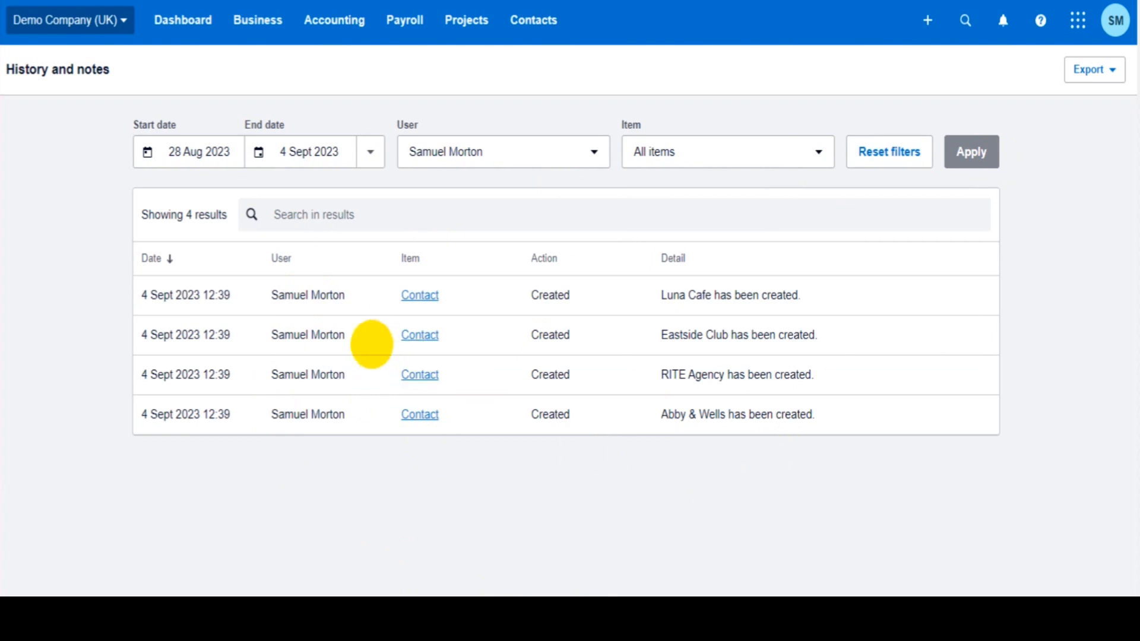
{"action": "mouse_move", "coordinate": [1083, 475]}
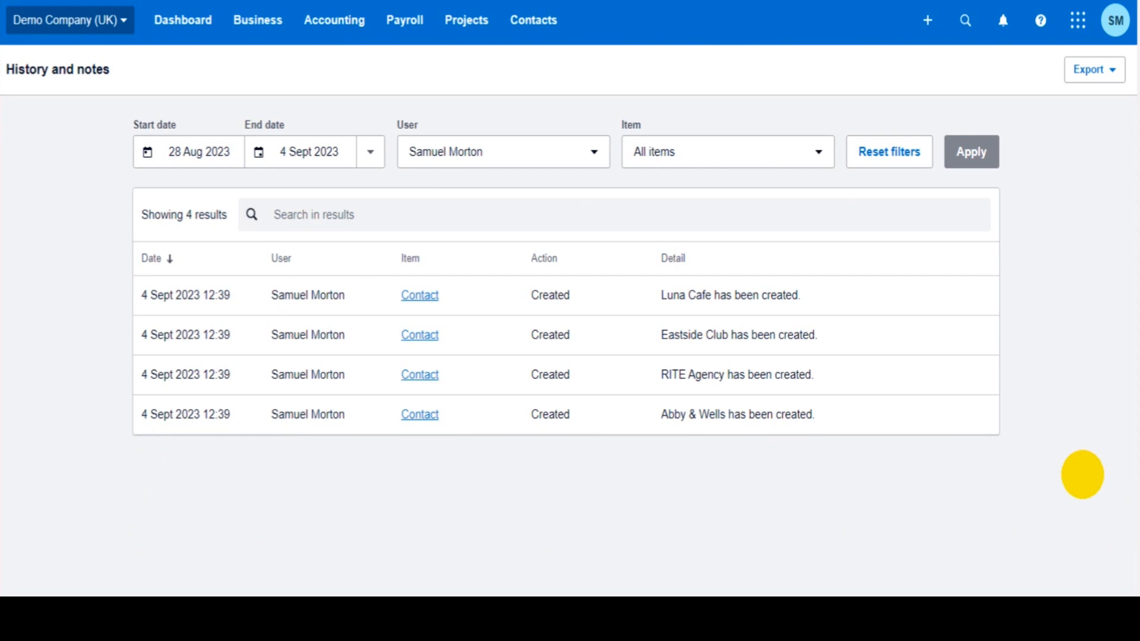
{"action": "mouse_move", "coordinate": [507, 531]}
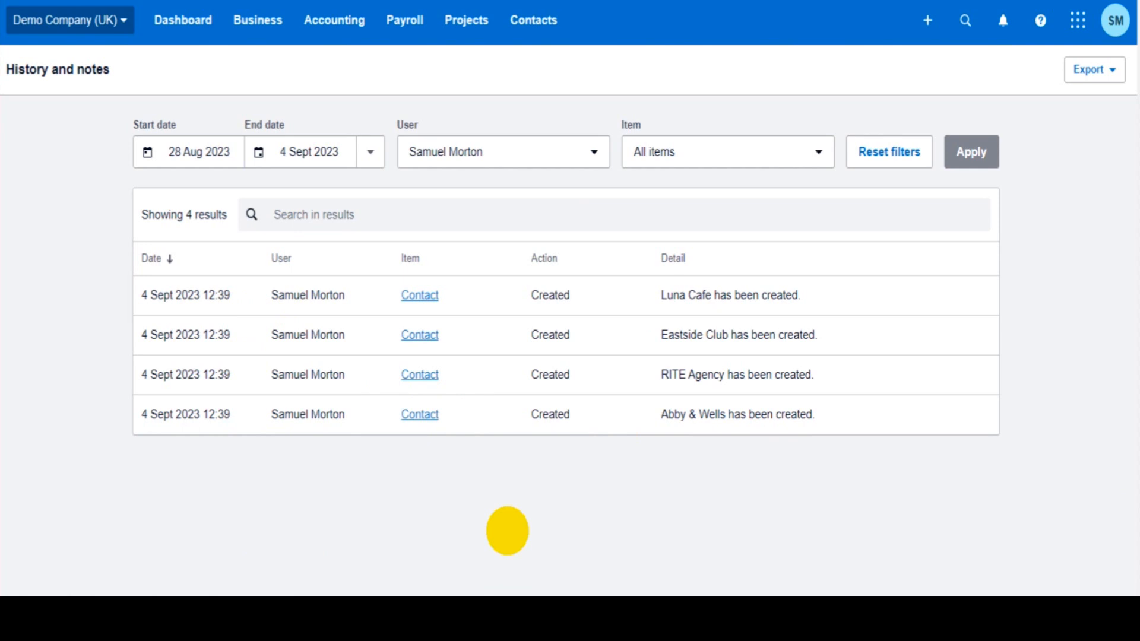
{"action": "mouse_move", "coordinate": [507, 529]}
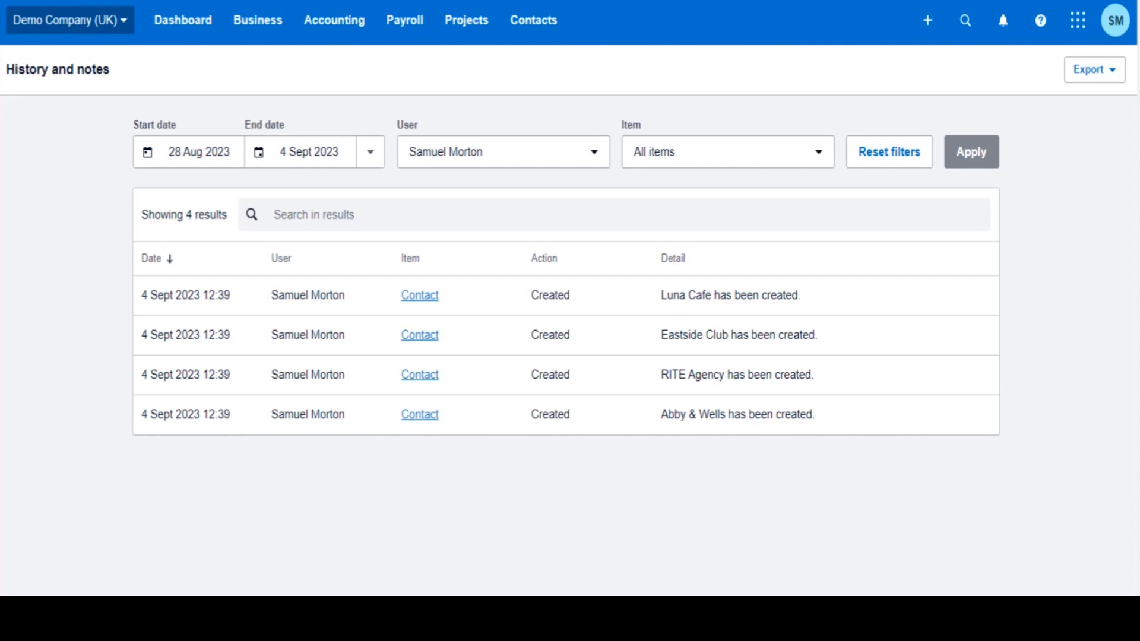